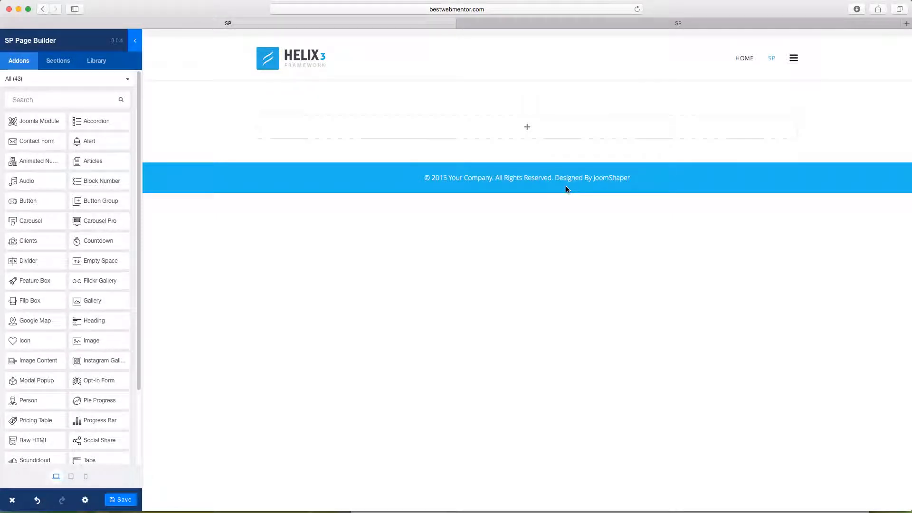
mouse_move(221, 294)
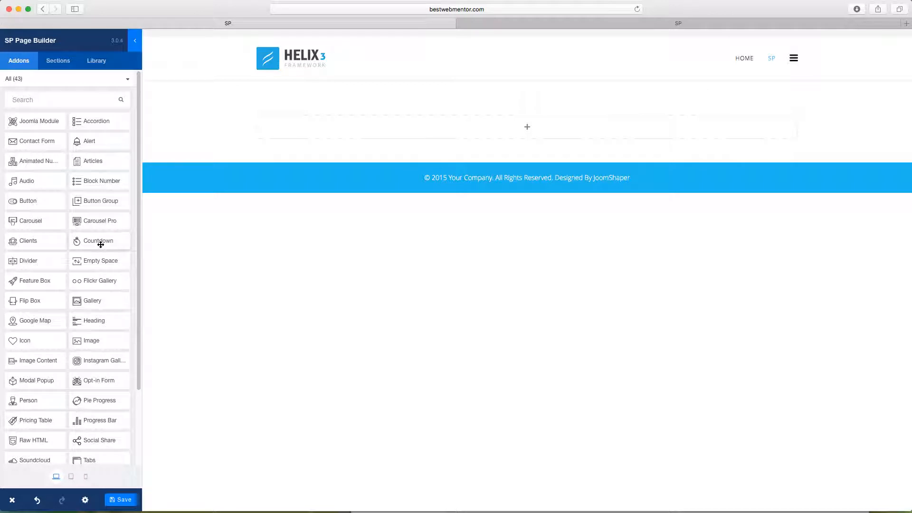
- Drop a blue Countdown addon into the empty row, counting down to 2018/05/25
click(100, 241)
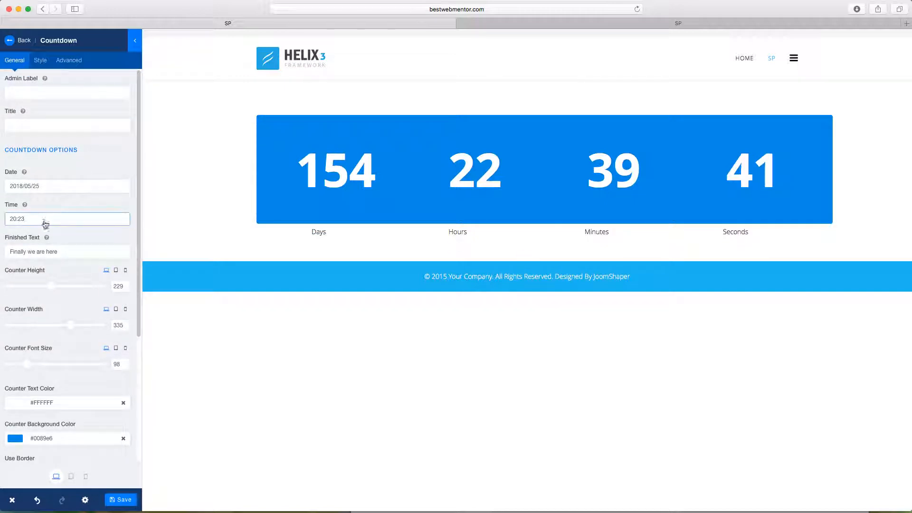
- Change the countdown's target date to 2017/12/31
click(66, 185)
text(7)
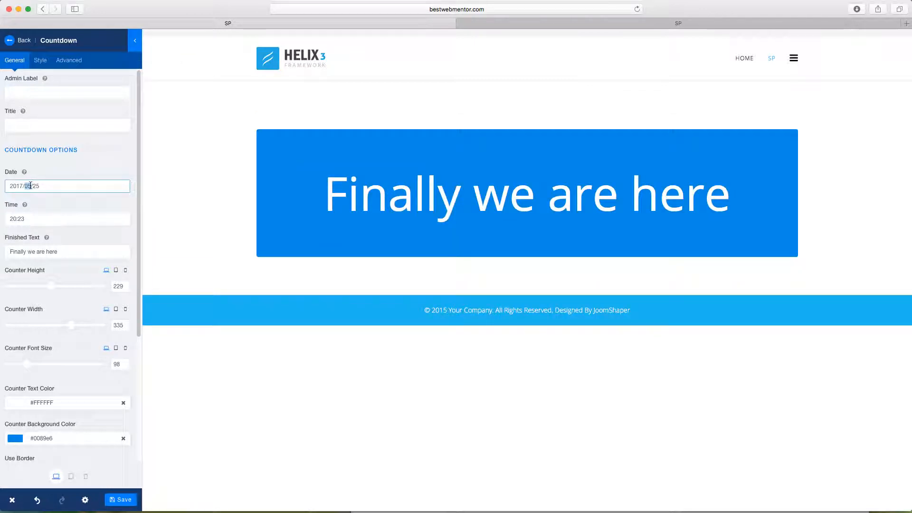
text(2017/12/26)
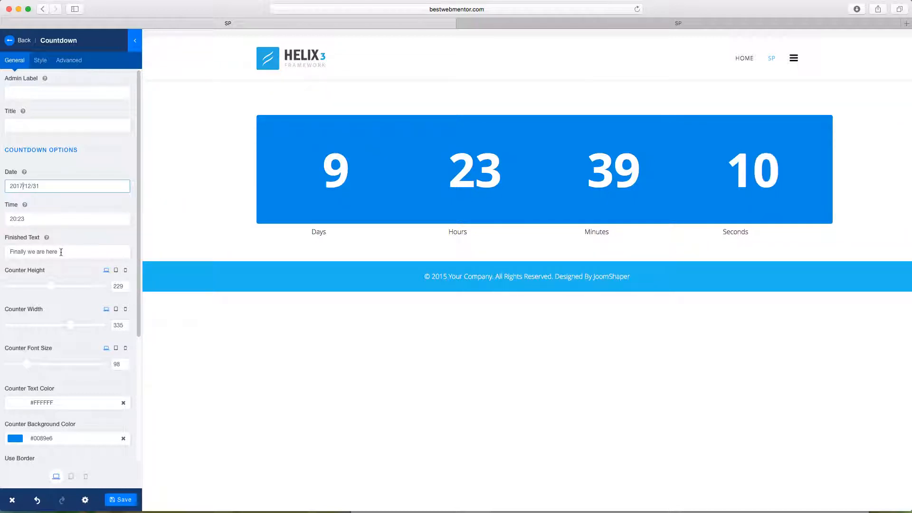
- Set the year to 2016 so the 'Finally we are here' finish text shows
triple_click(67, 251)
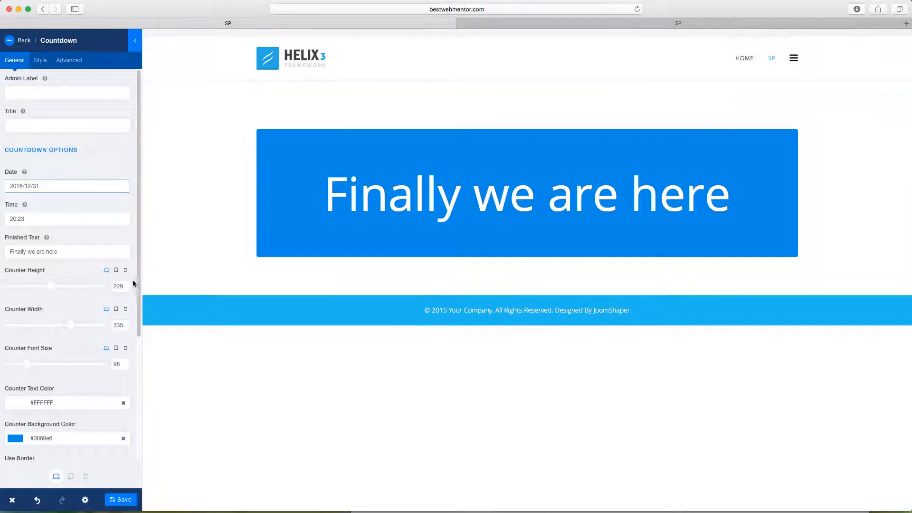
- Restore 2017/12/31, round the counters, enlarge labels and colour them dark red #500a0a
scroll(down, 3)
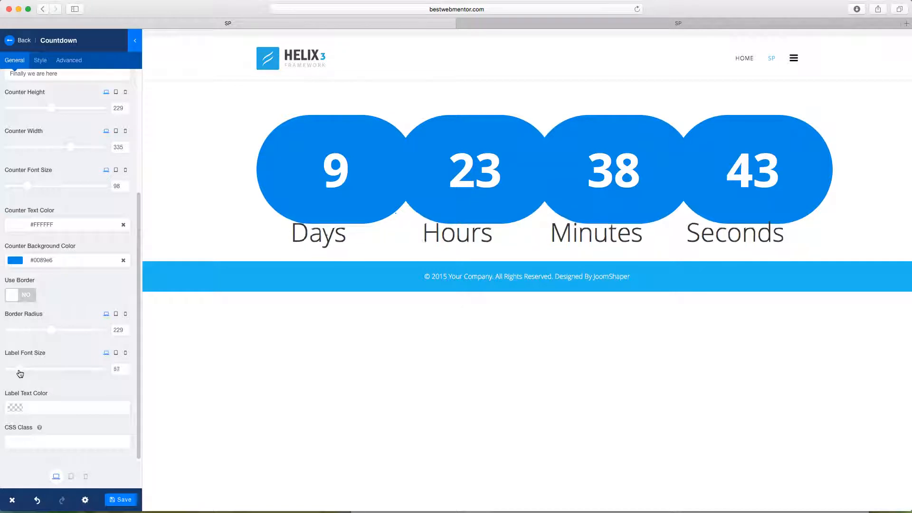
click(15, 408)
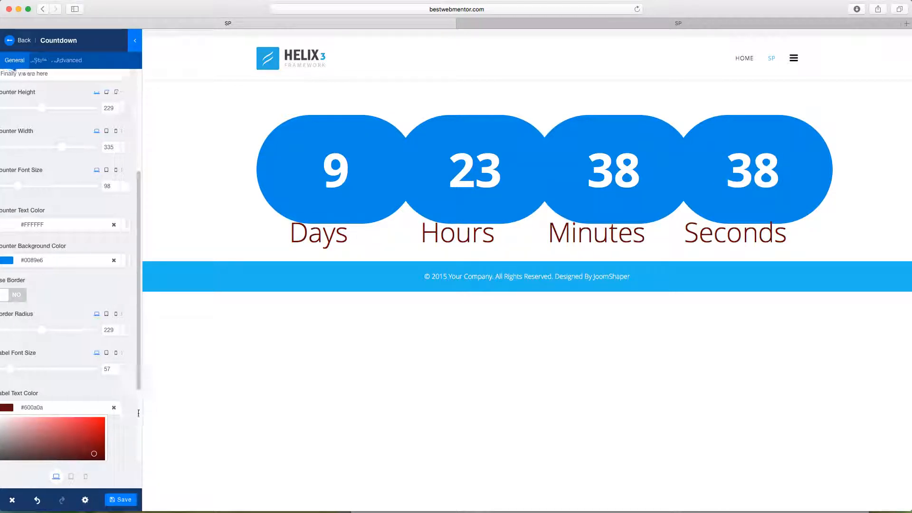
scroll(up, 3)
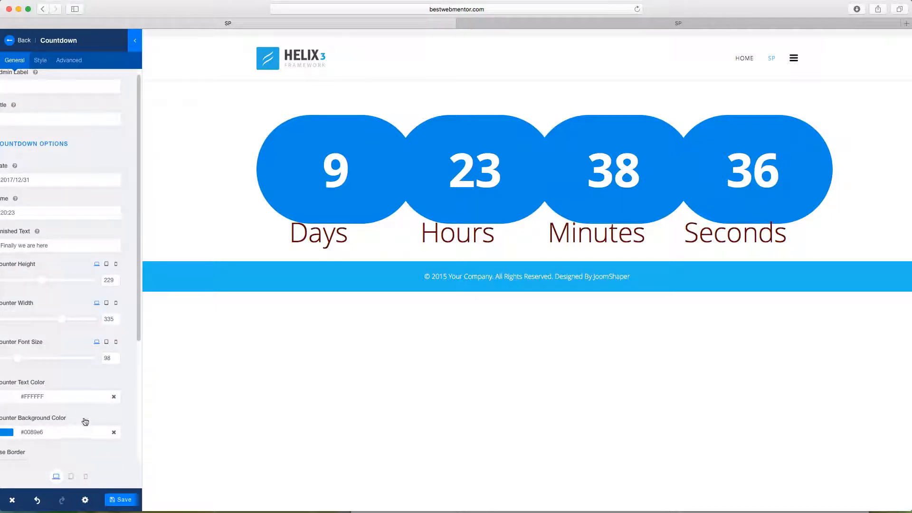
scroll(down, 3)
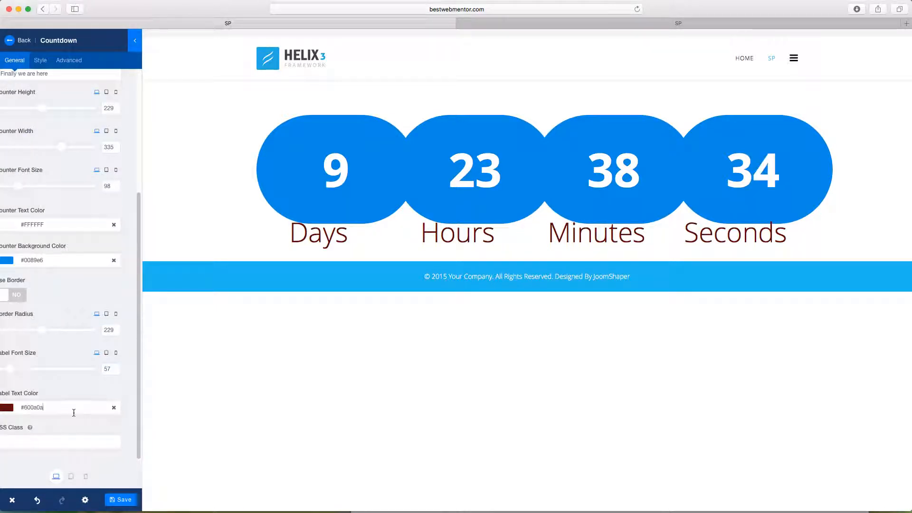
click(8, 406)
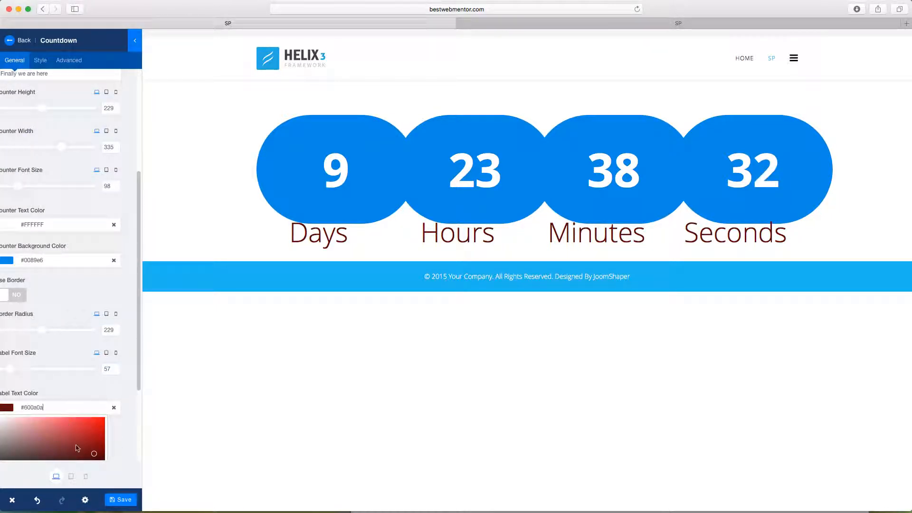